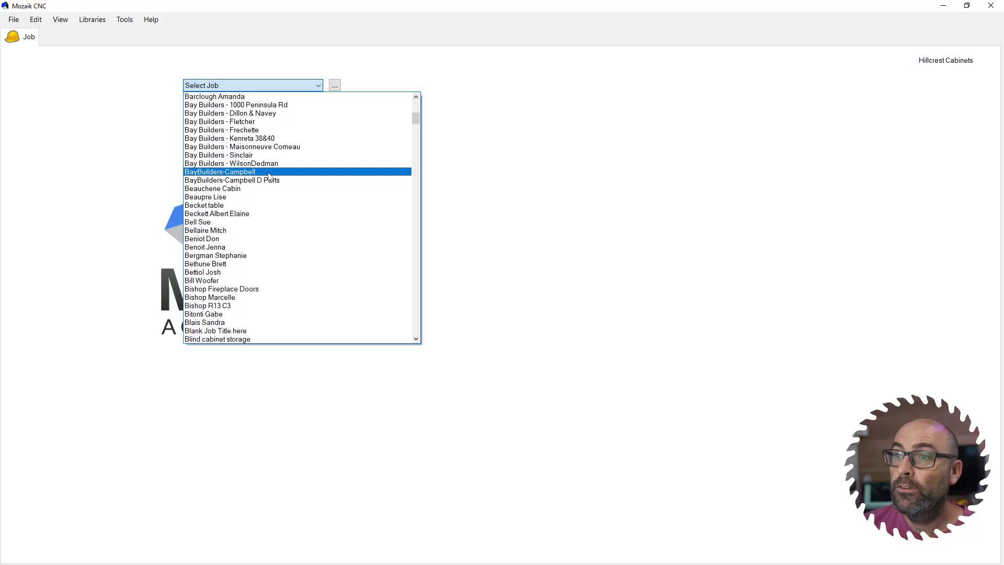
Open the BayBuilders-Campbell job from the Select Job dropdown
click(220, 171)
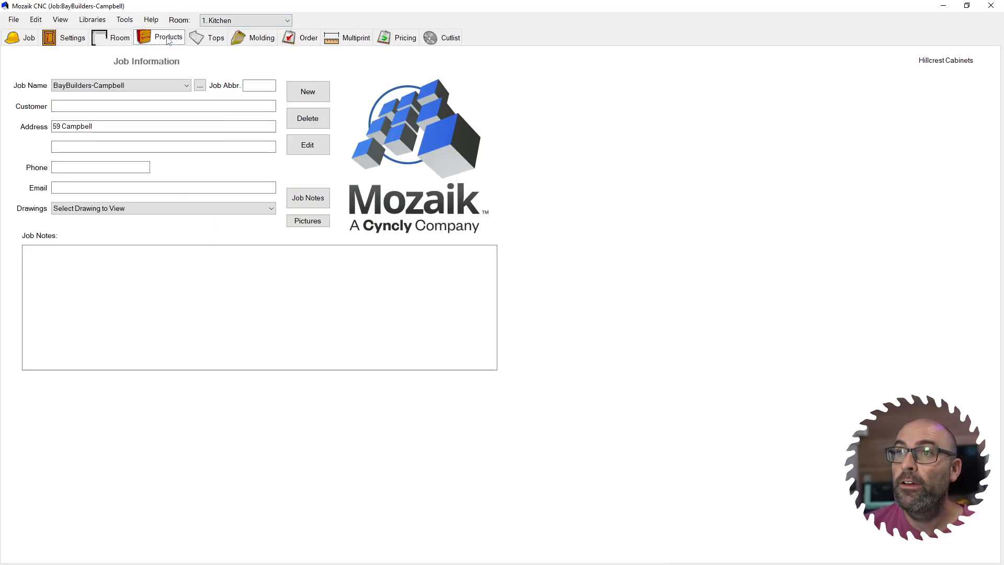
Show the Kitchen floor plan with its cabinets under the Products tab
click(168, 36)
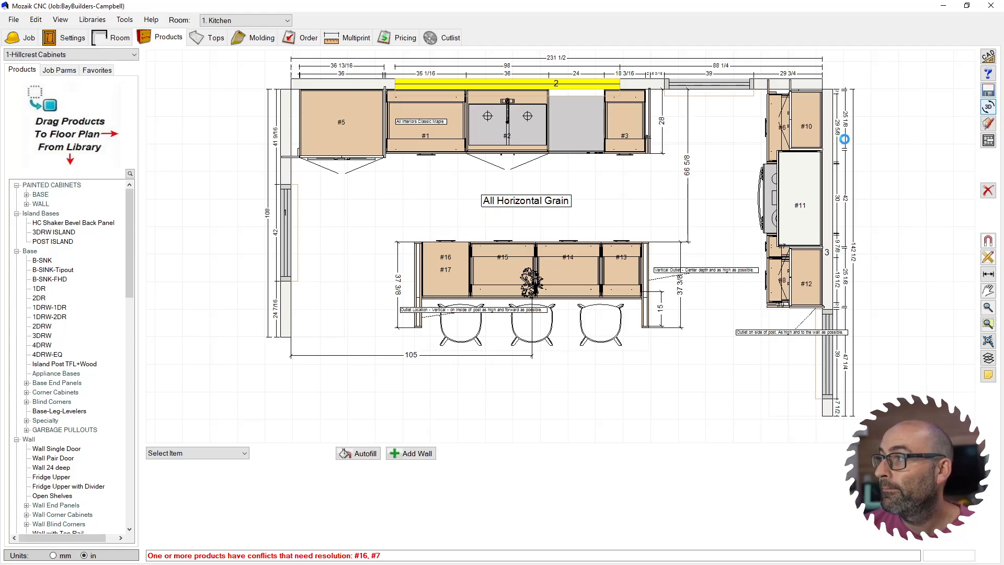
Open the 3D Room Viewer and orbit toward the island and sink wall
click(988, 106)
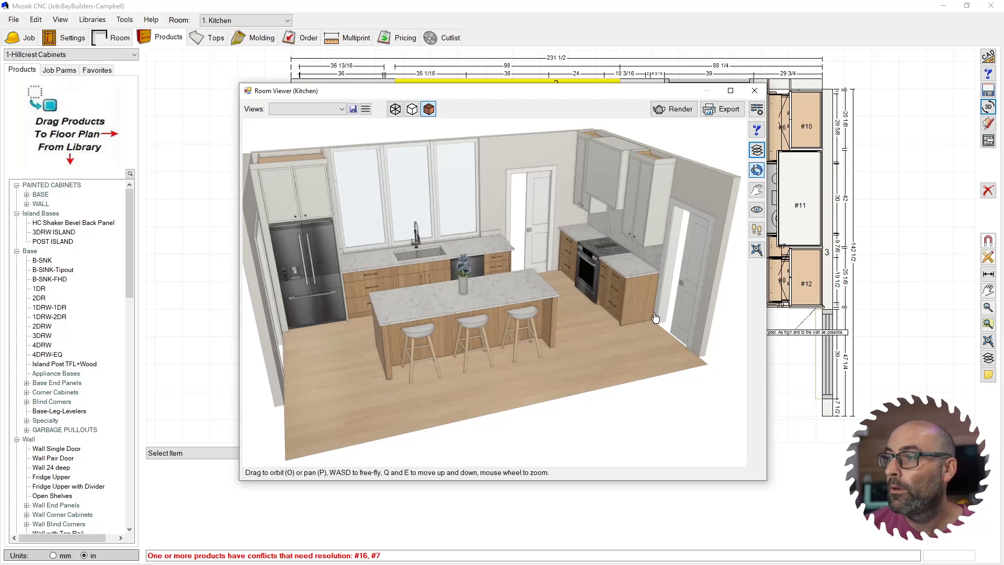
drag(655, 319, 541, 357)
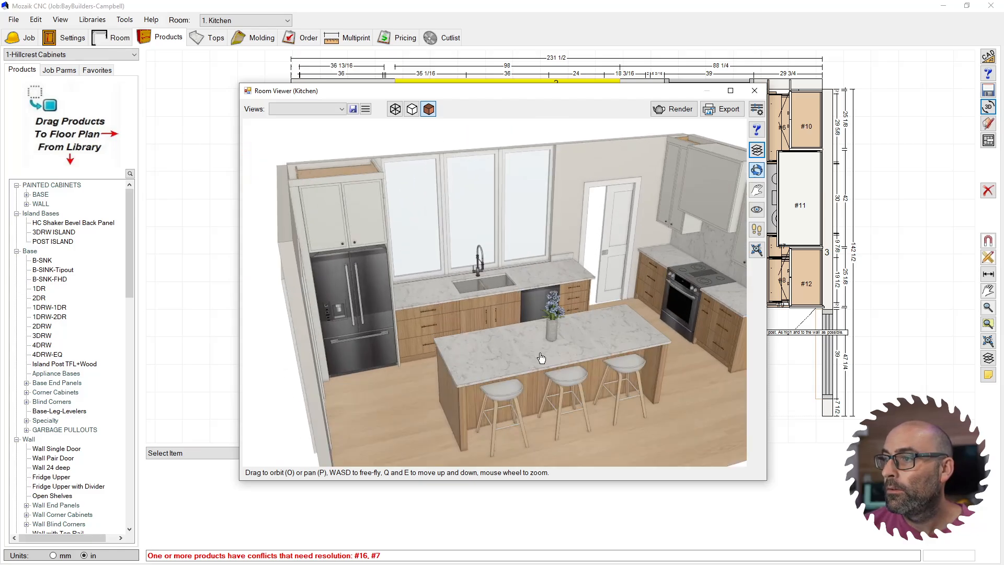
drag(541, 356, 649, 365)
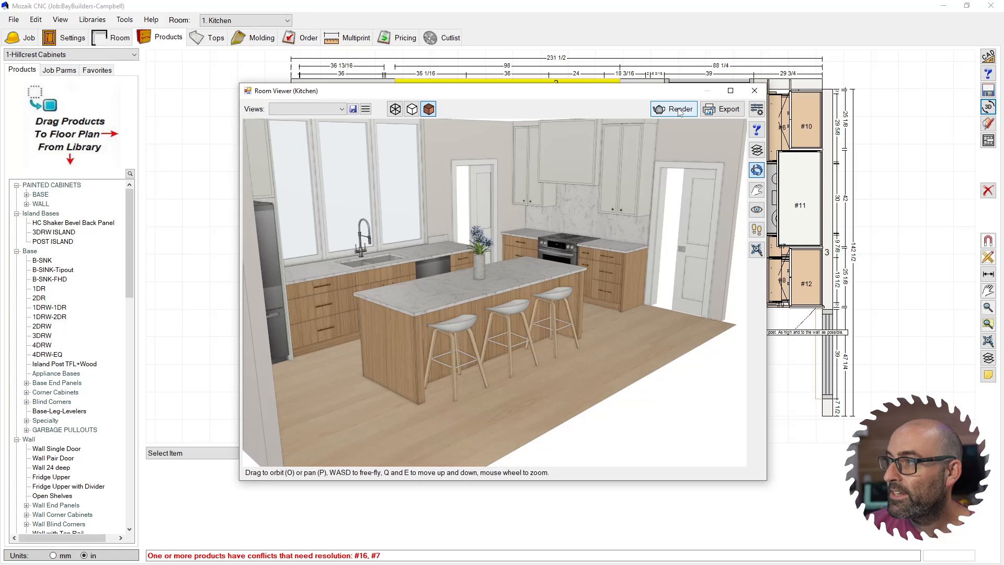
mouse_move(680, 109)
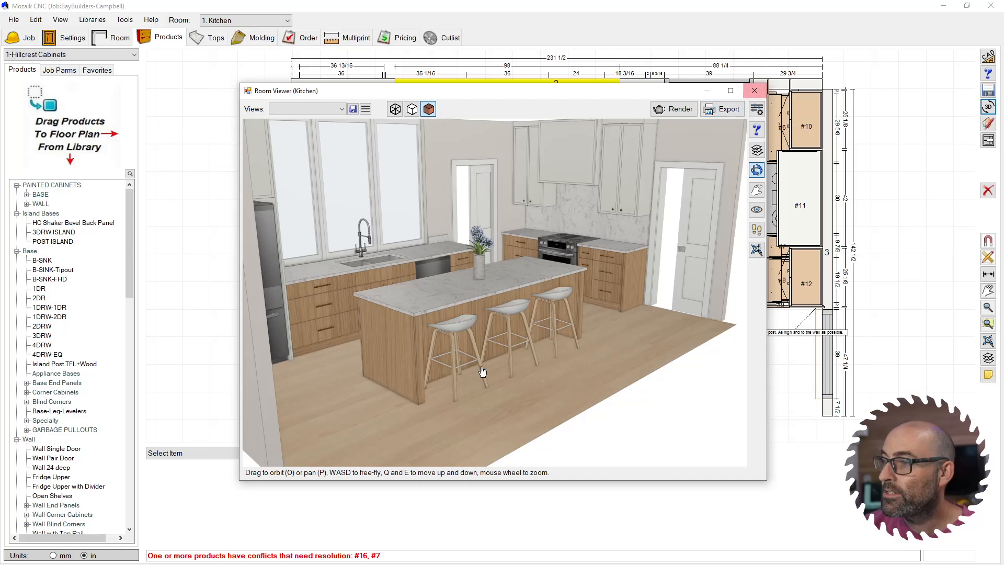
mouse_move(413, 324)
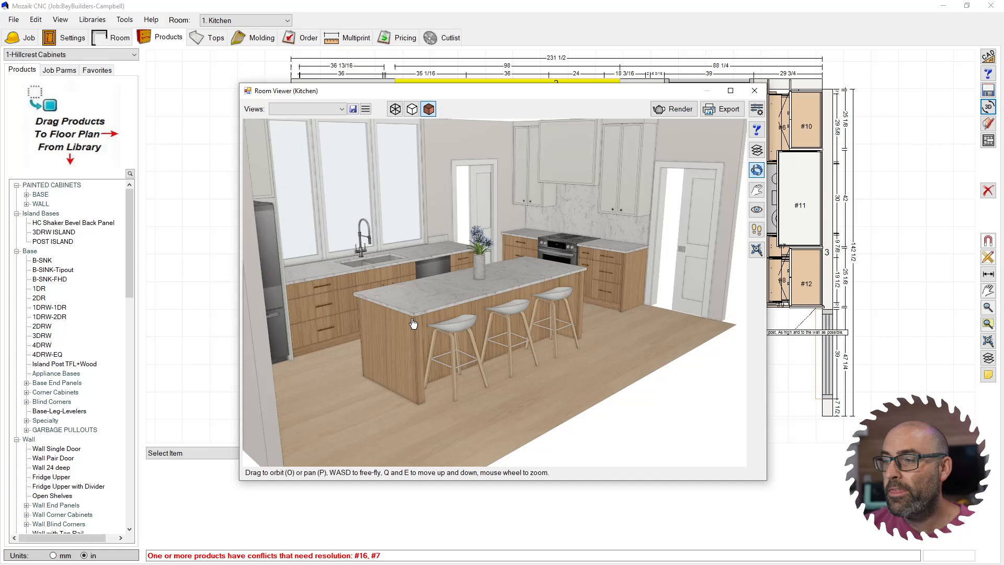
mouse_move(547, 310)
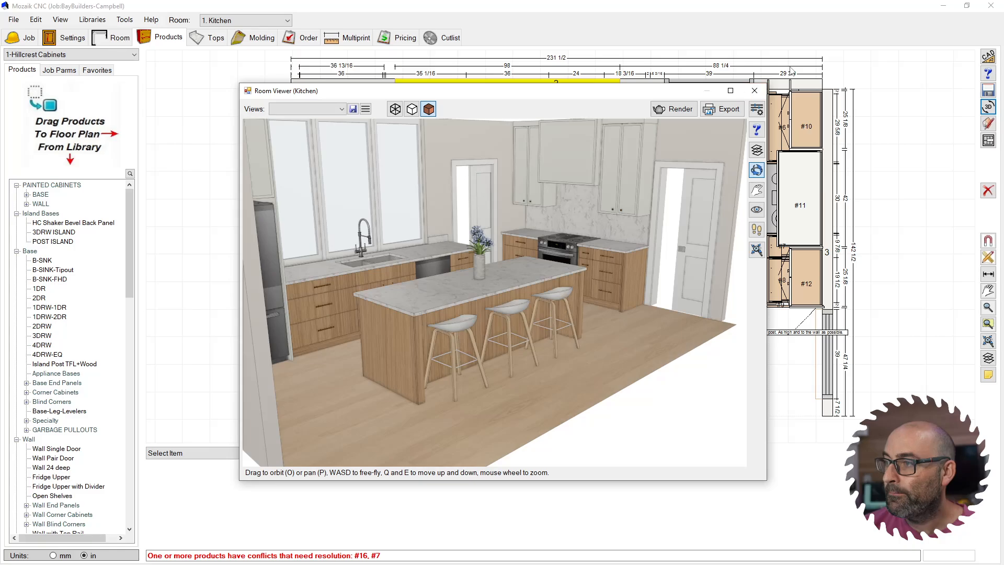
Close the Room Viewer and open the Libraries menu
click(754, 90)
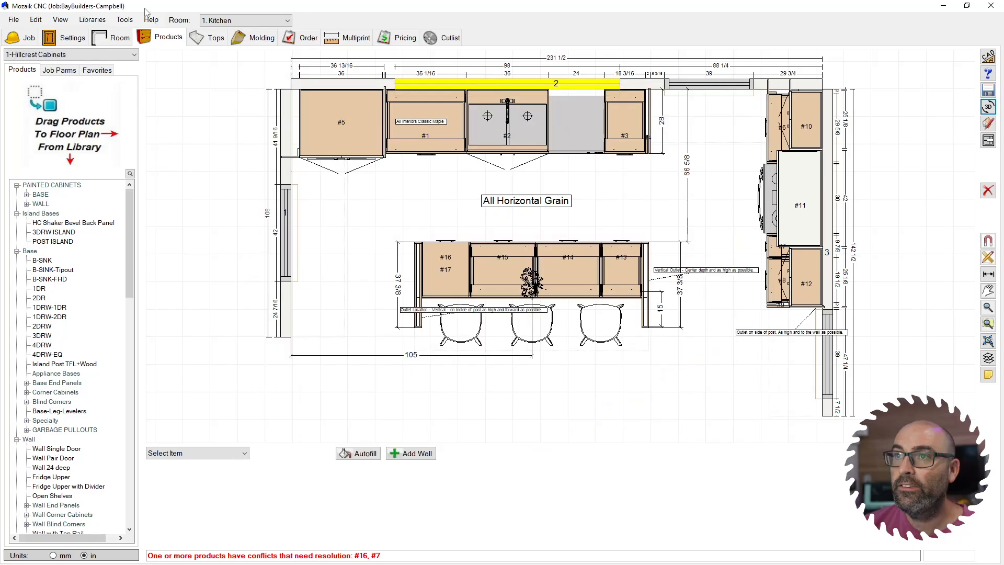
click(91, 19)
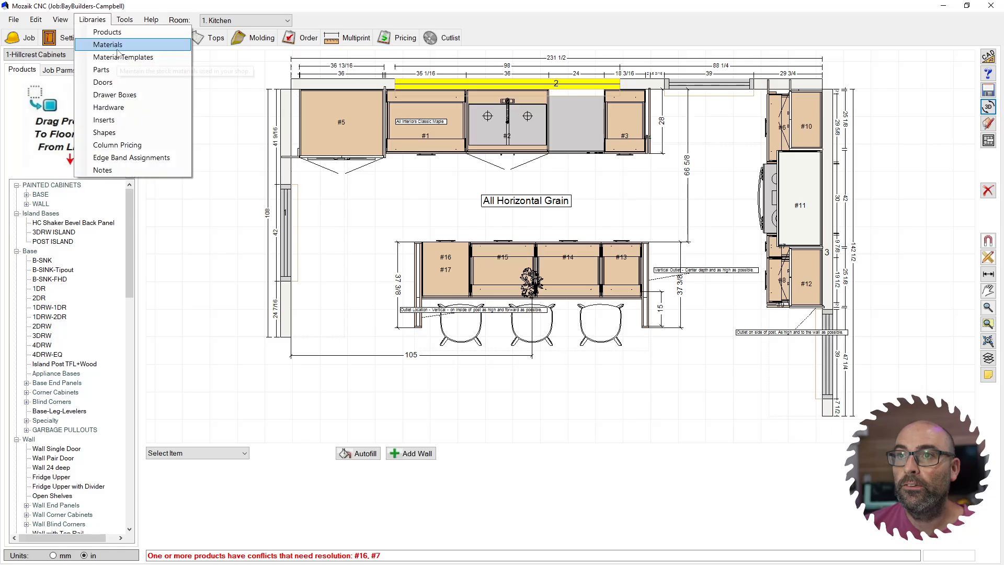
mouse_move(122, 57)
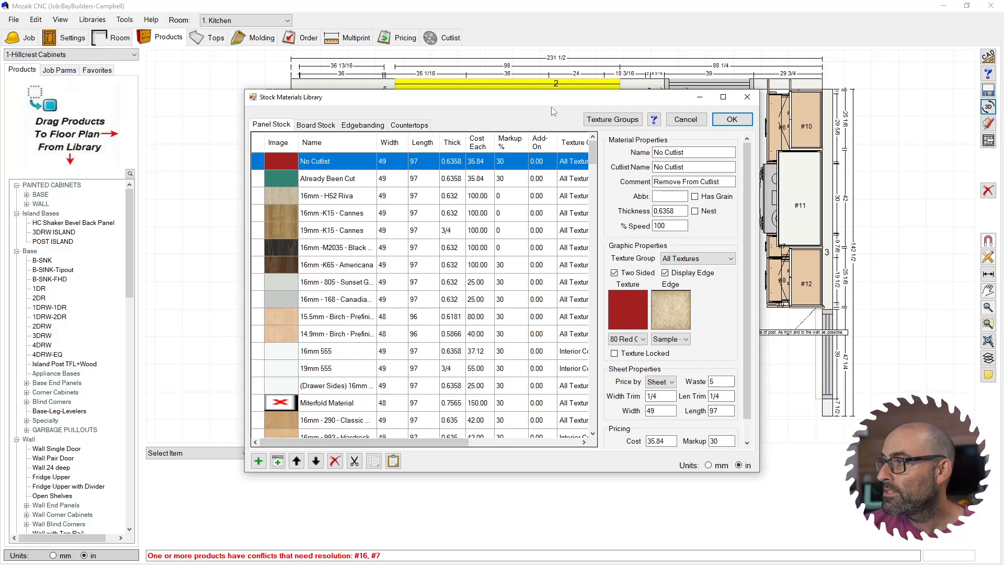
Open the Texture Group Library and select a cherry cabinet texture
click(611, 119)
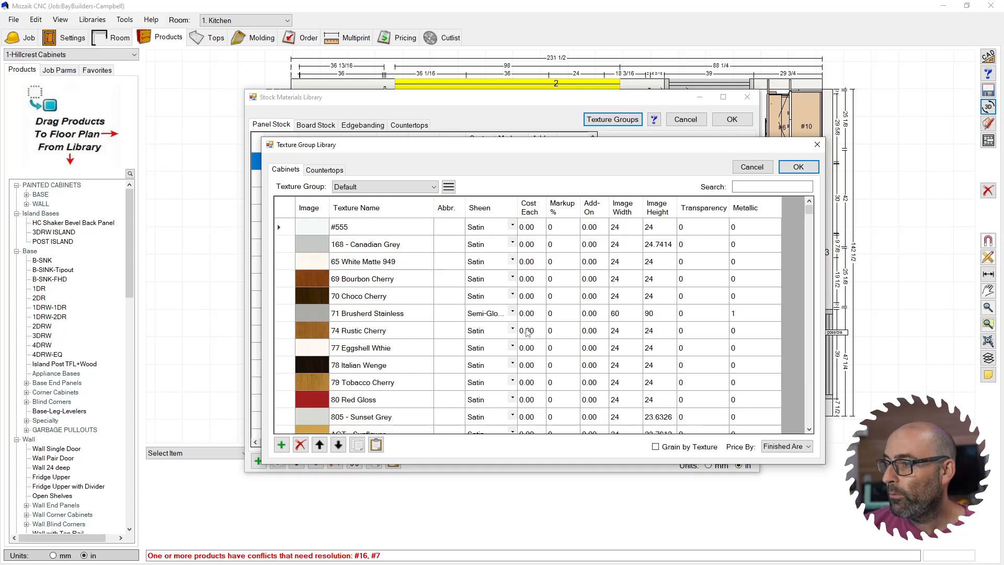
mouse_move(388, 229)
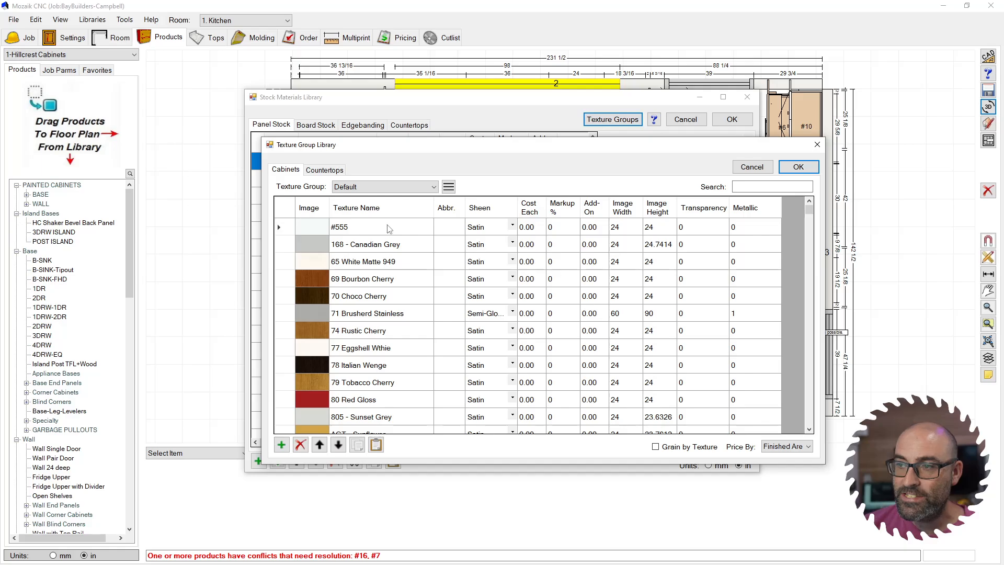
mouse_move(368, 137)
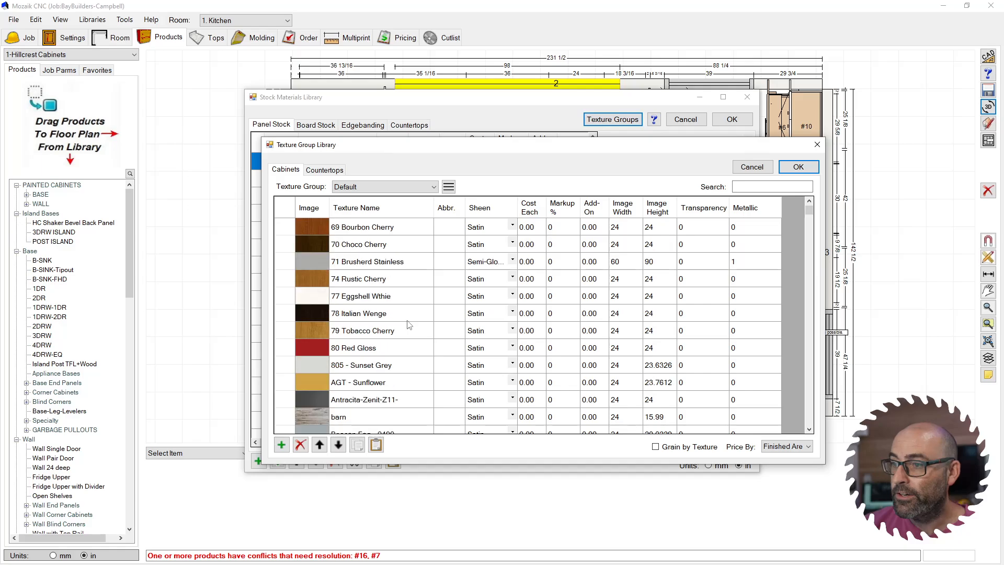
mouse_move(626, 334)
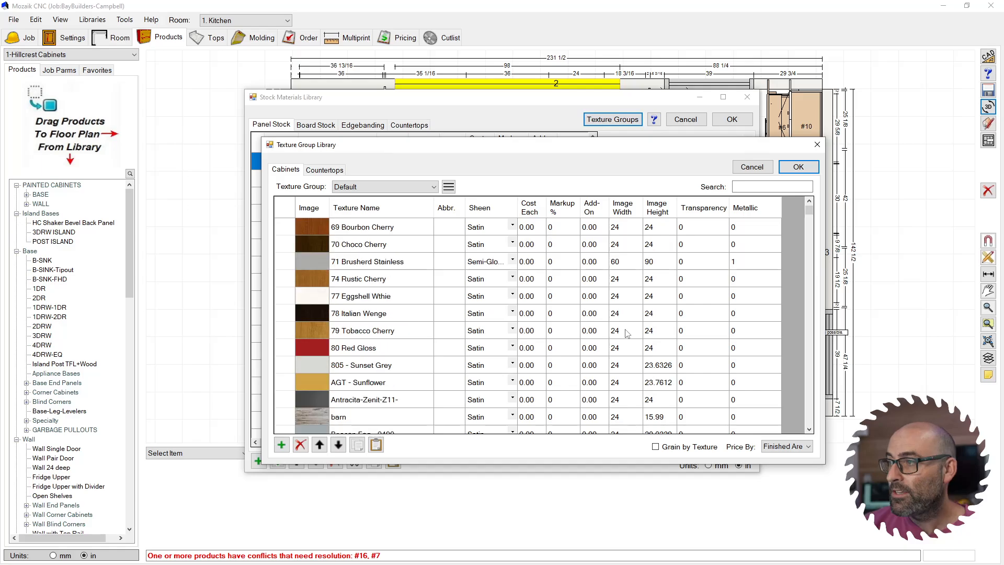
click(362, 330)
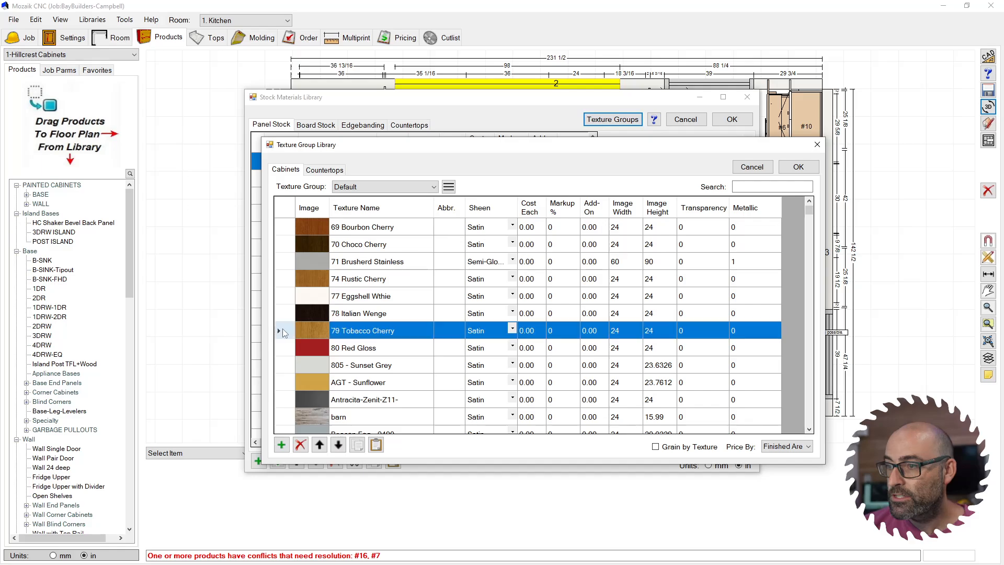
mouse_move(618, 331)
text(96)
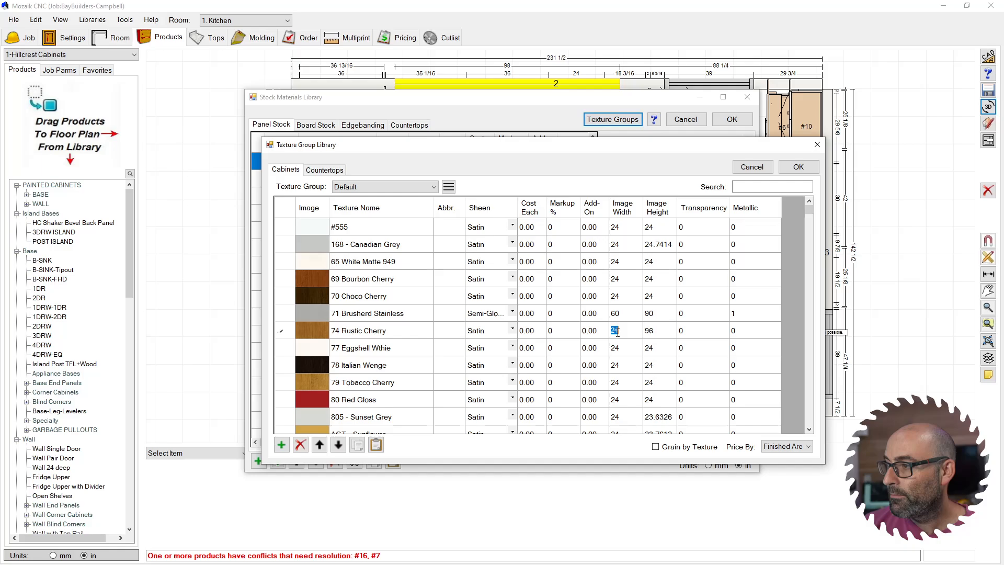
Accept both library windows and select post #N6 at the island end
click(799, 166)
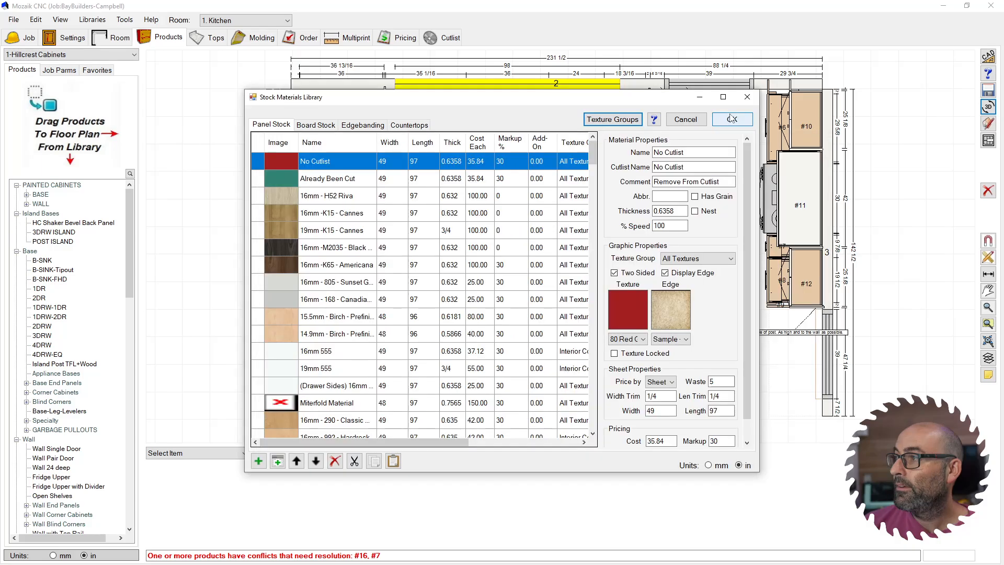
click(733, 120)
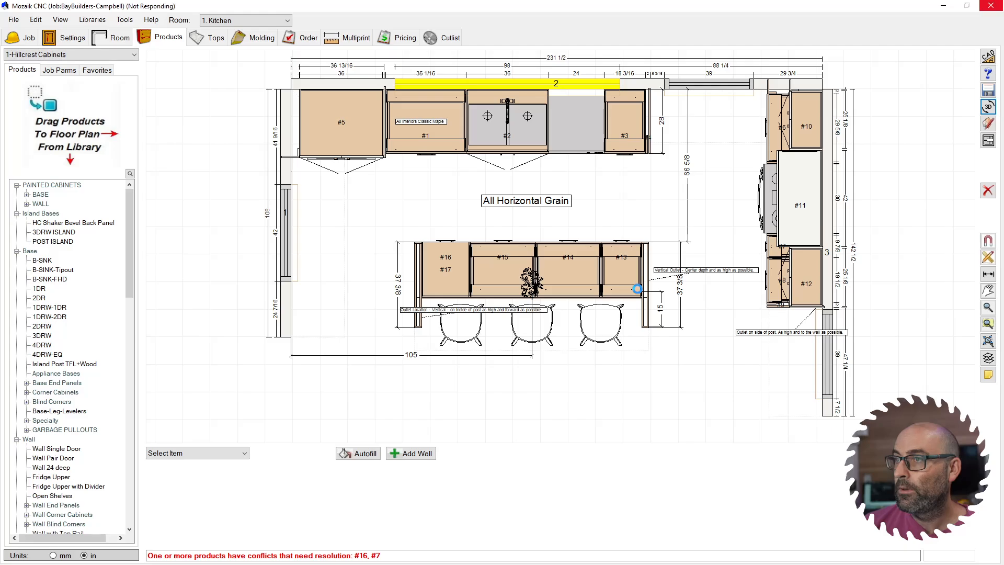
click(646, 289)
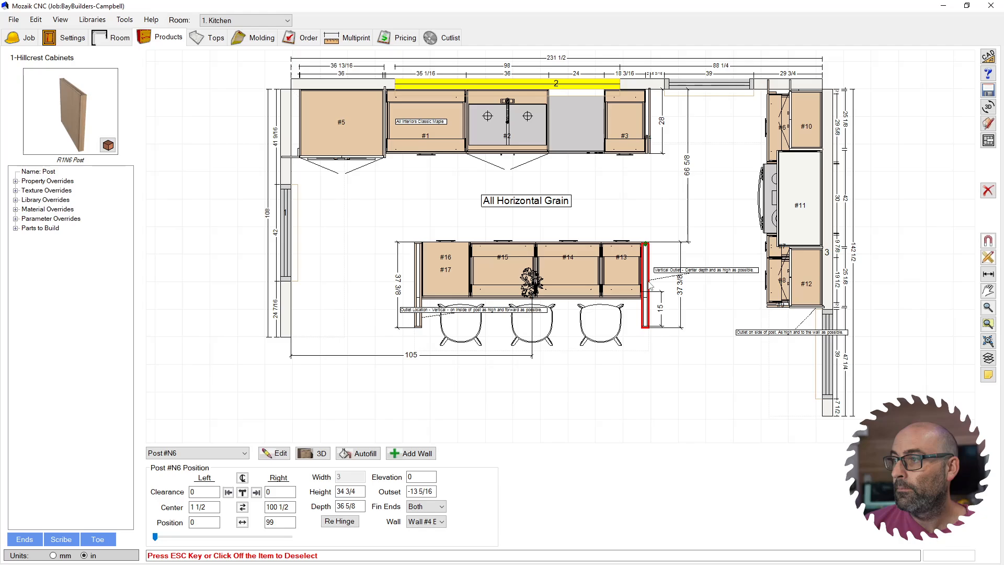
Edit post #N6 and show its Info tab material settings
click(274, 453)
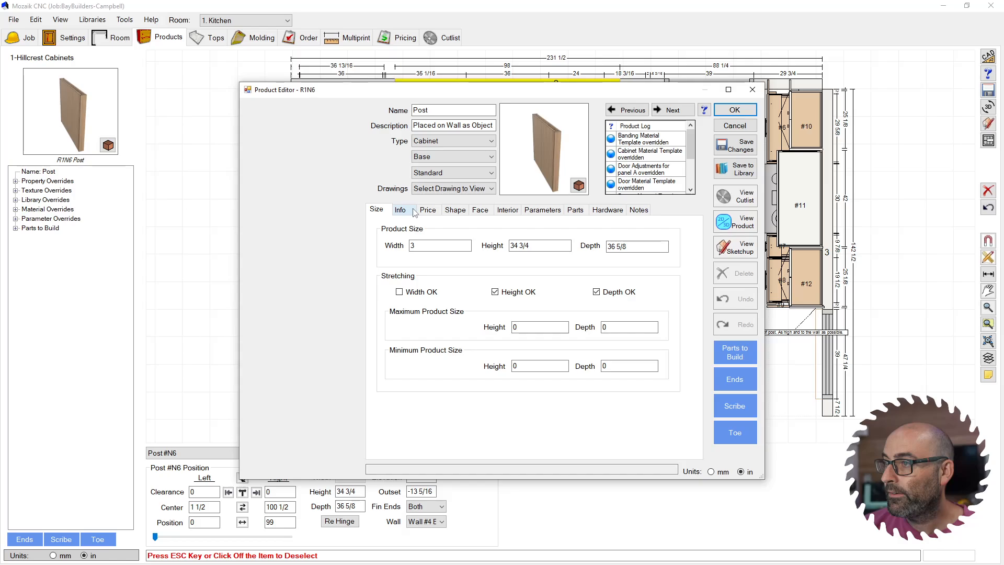
click(399, 209)
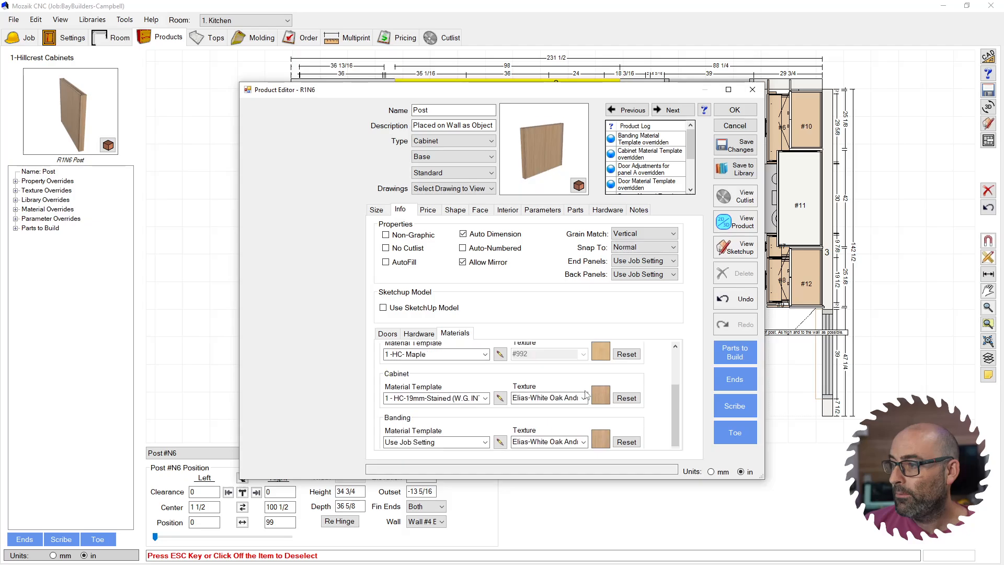
Set the post's cabinet texture to 74 Rustic Cherry and accept the editor
click(500, 397)
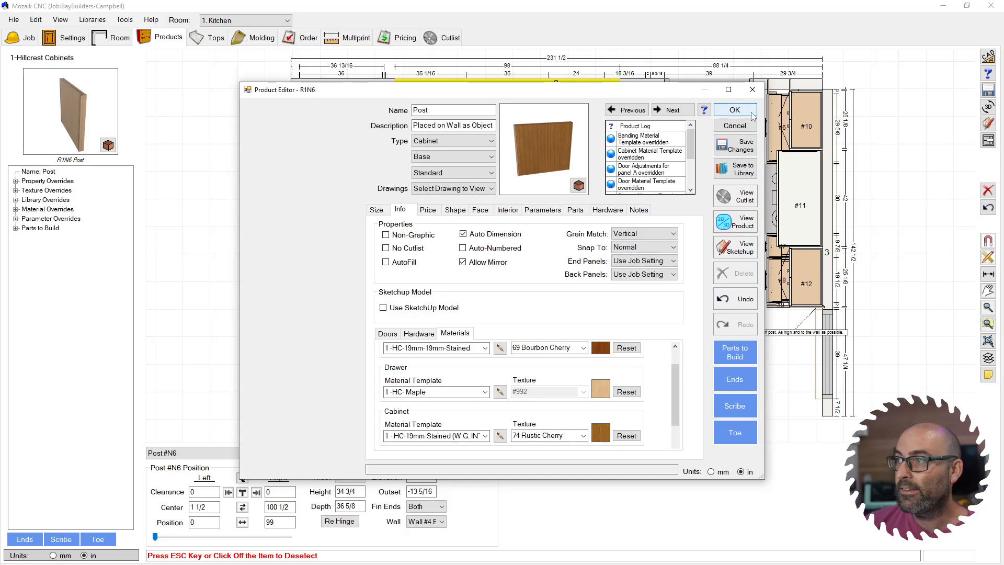
click(734, 109)
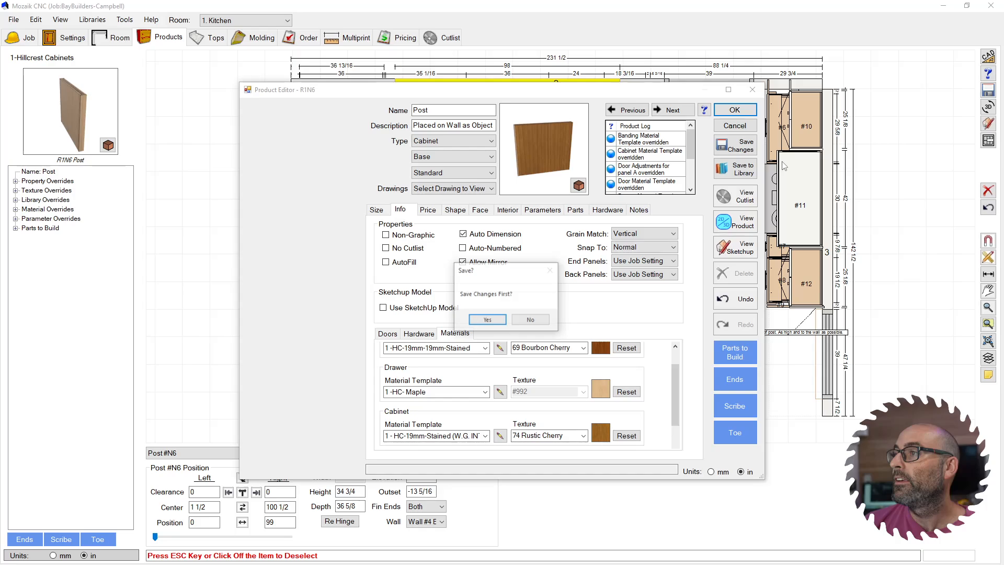
Answer Yes to save the post's product changes
click(487, 319)
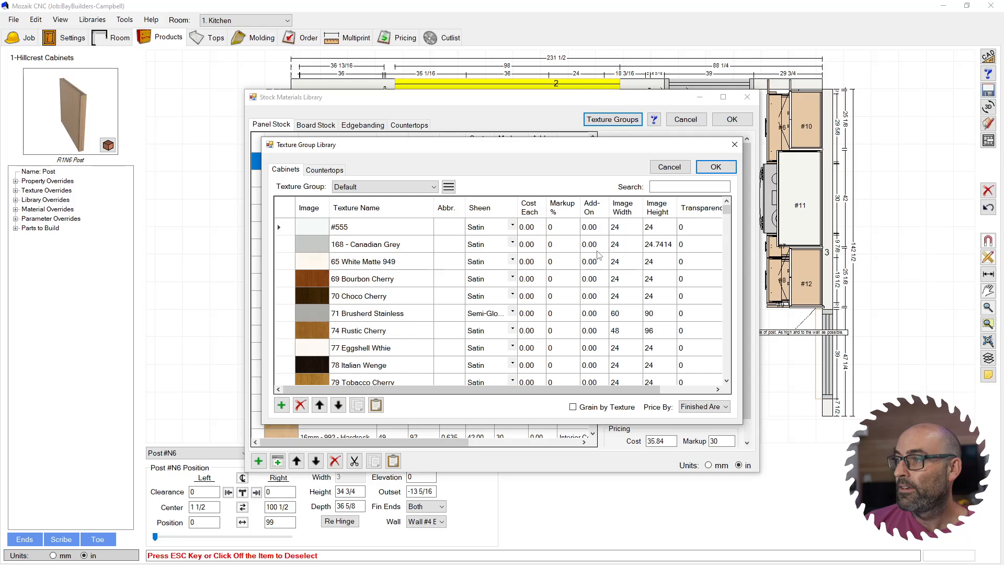
mouse_move(626, 352)
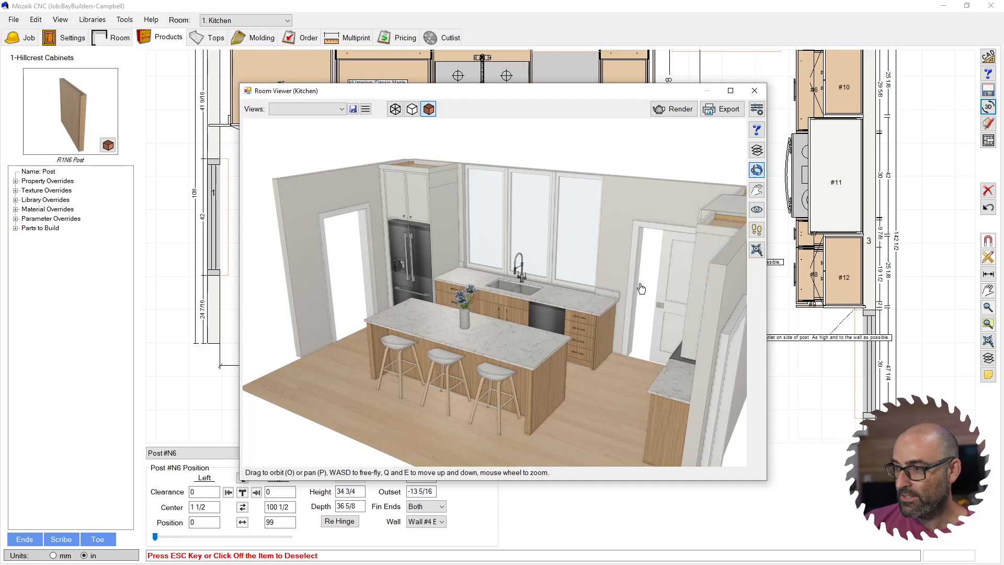
Orbit and zoom in on the island cabinets, then check the saved views list
drag(641, 288, 426, 420)
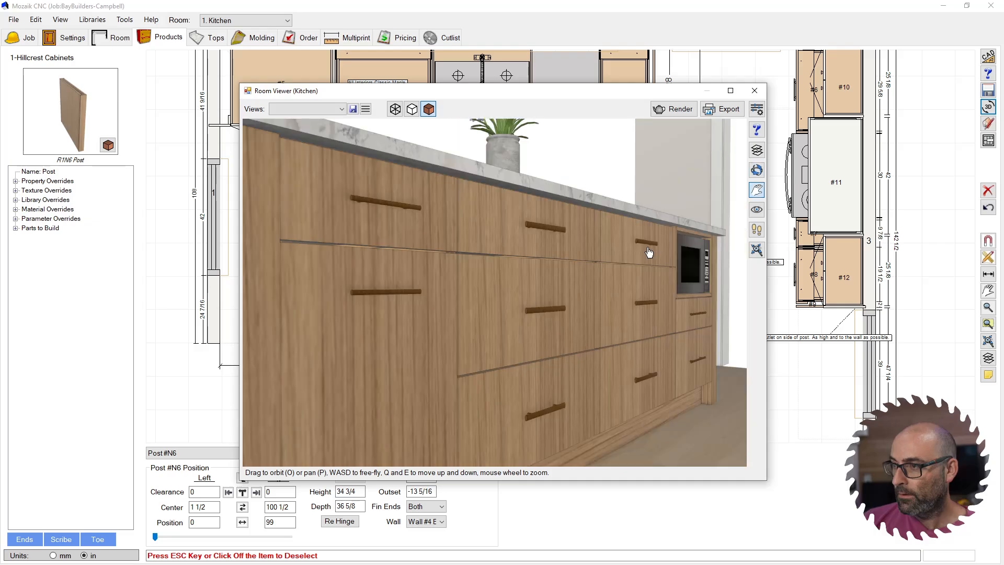
drag(649, 250, 583, 280)
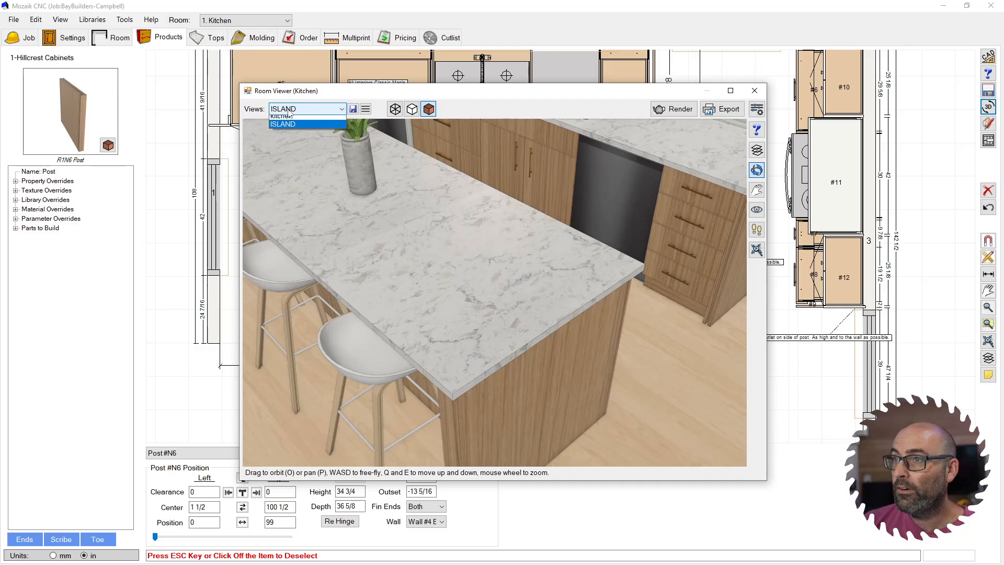
click(281, 115)
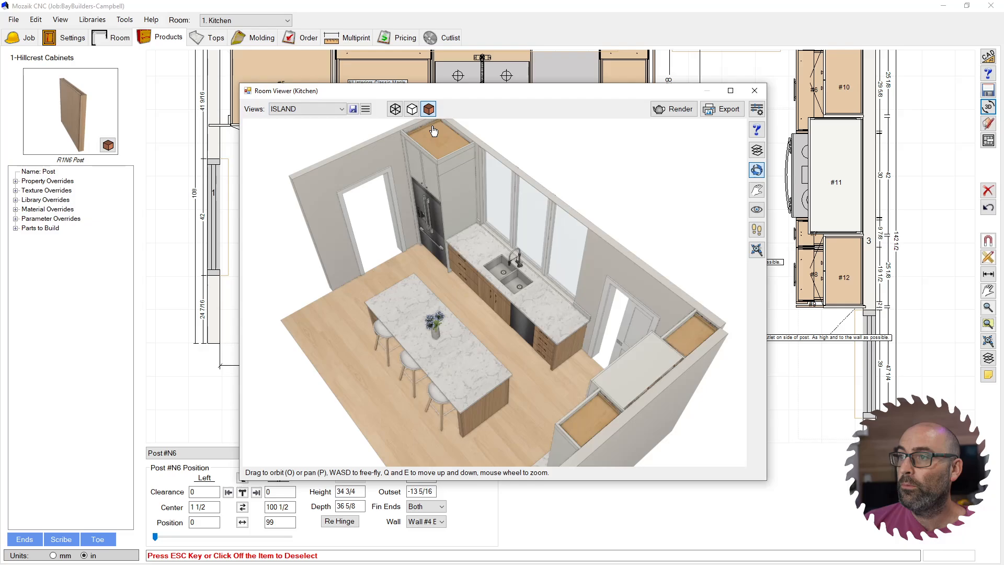
Save the current camera angles as the South Wall and East Wall views
click(353, 108)
text(South Wall)
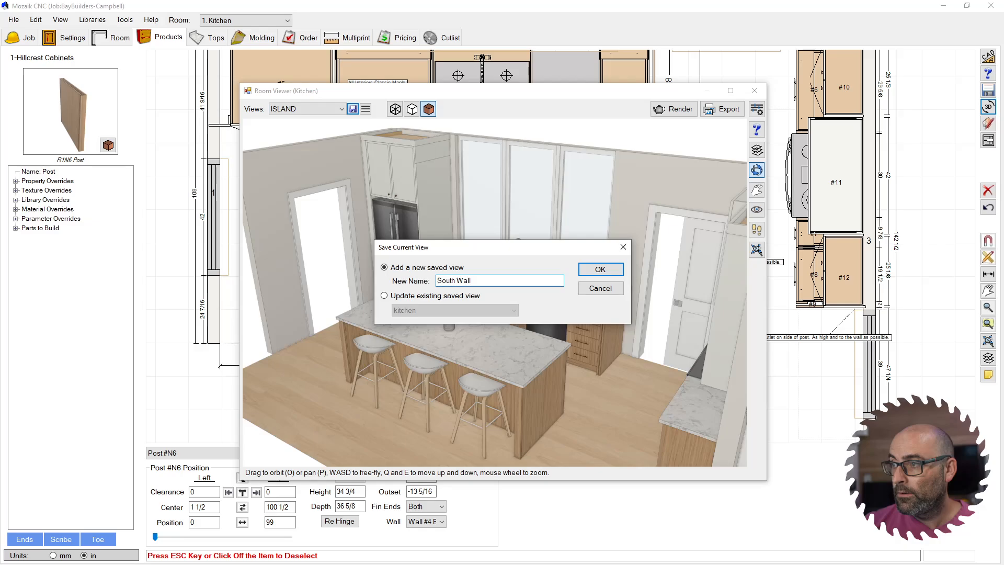
click(600, 268)
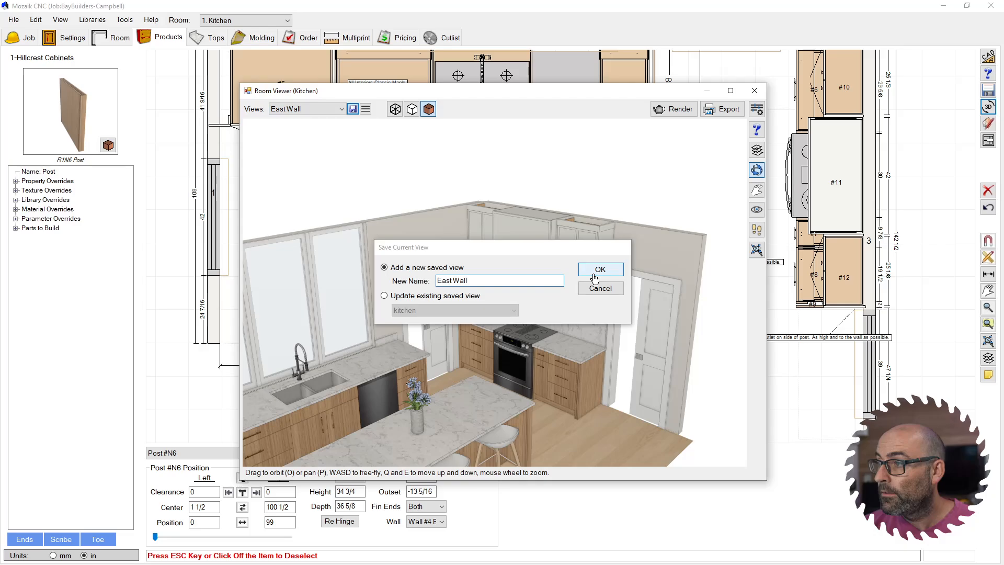
click(599, 269)
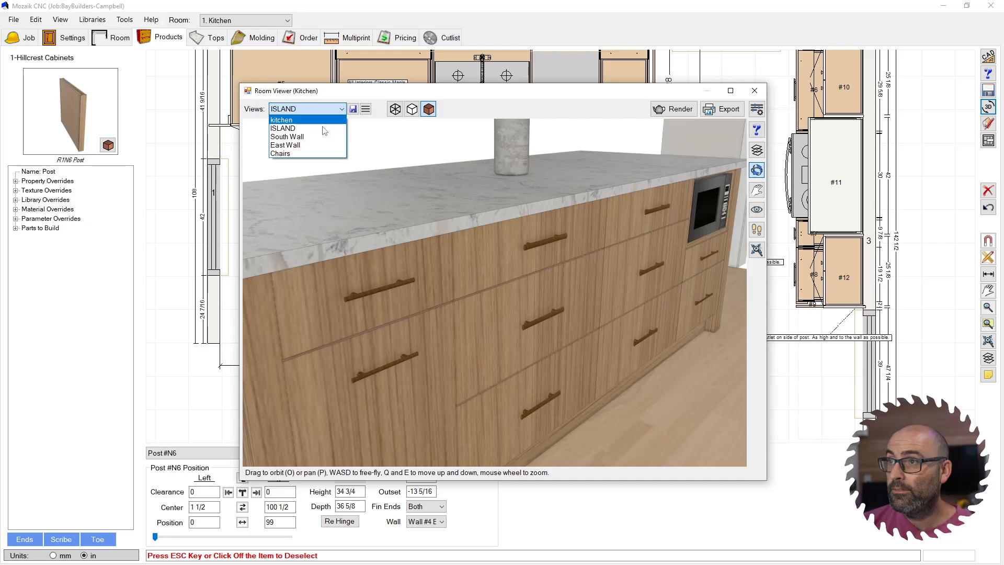
click(673, 109)
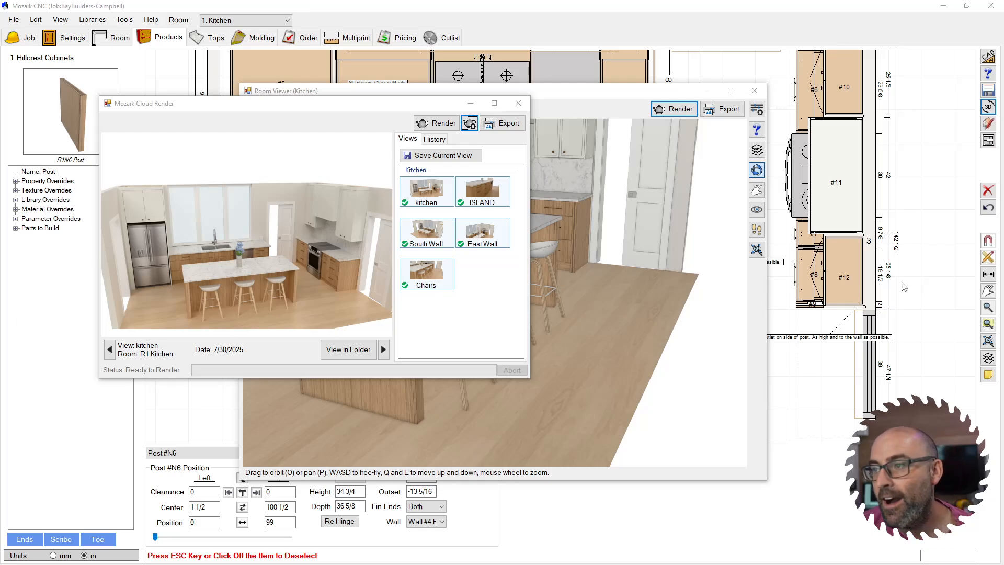
mouse_move(341, 276)
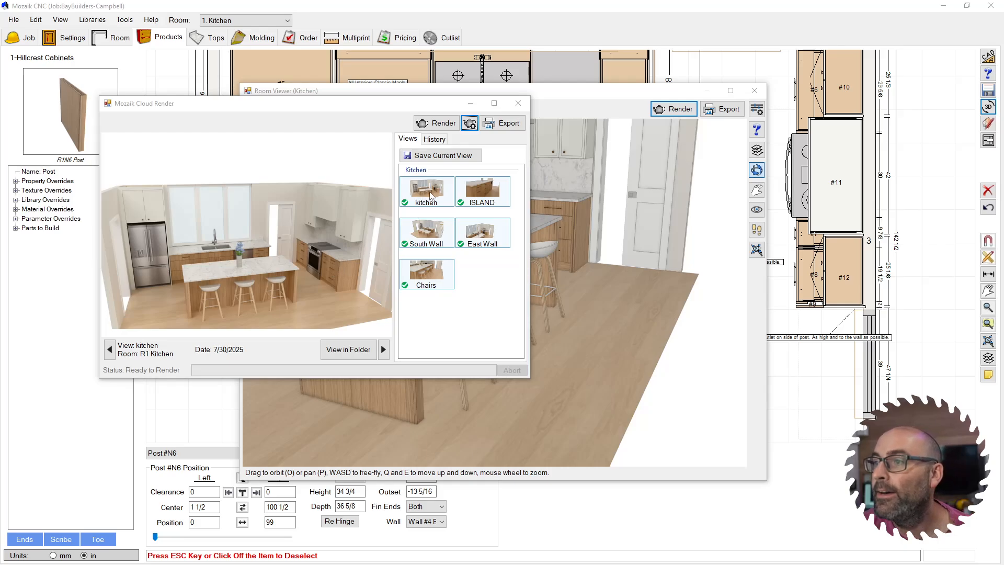
Preview the ISLAND, East Wall and Chairs renders, then open the renders folder
click(482, 191)
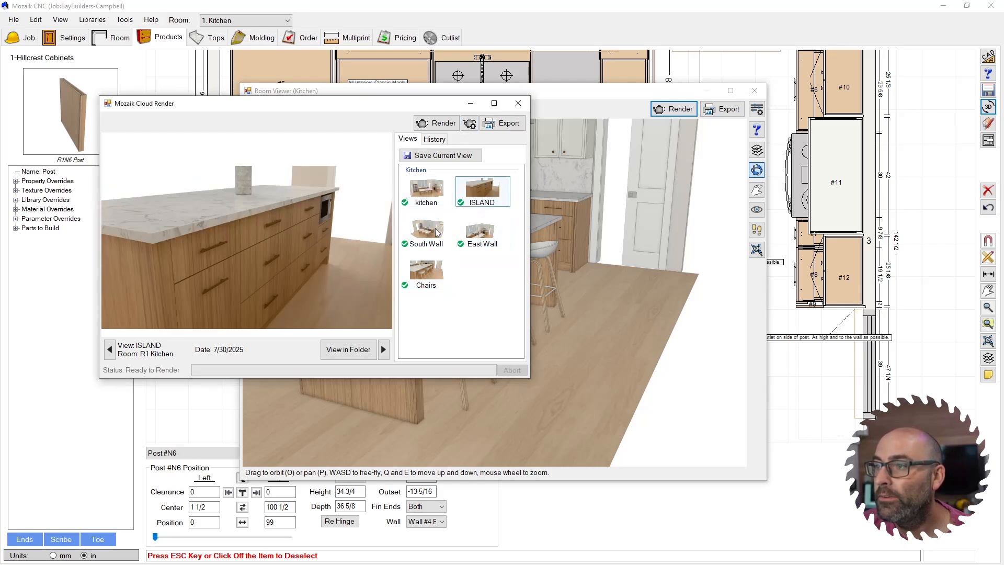
click(483, 231)
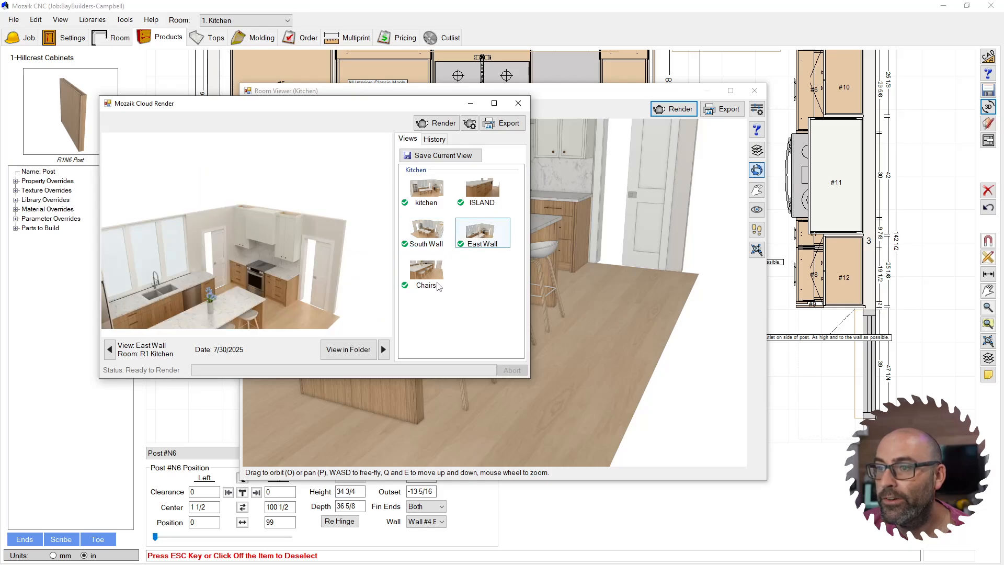
click(426, 269)
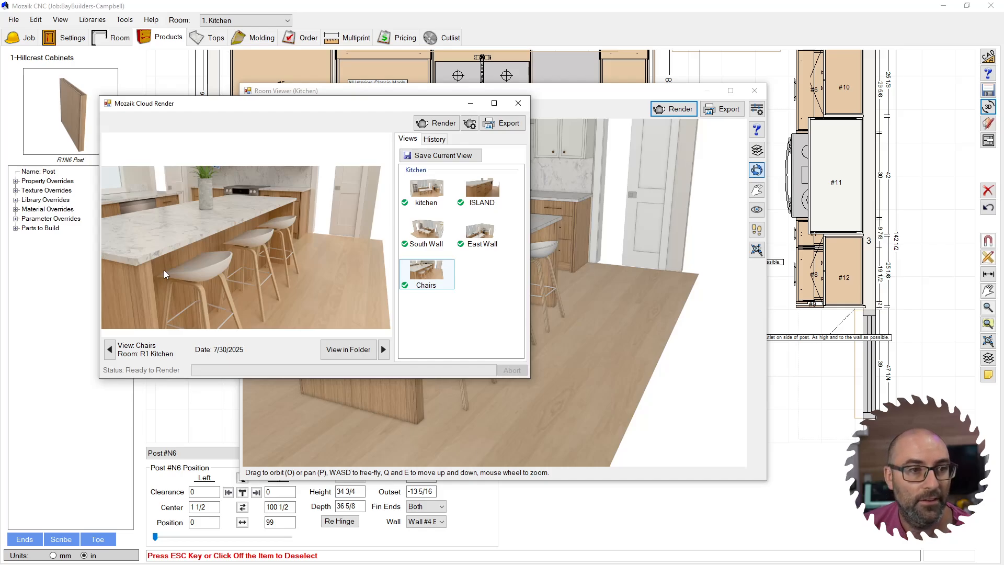
mouse_move(347, 250)
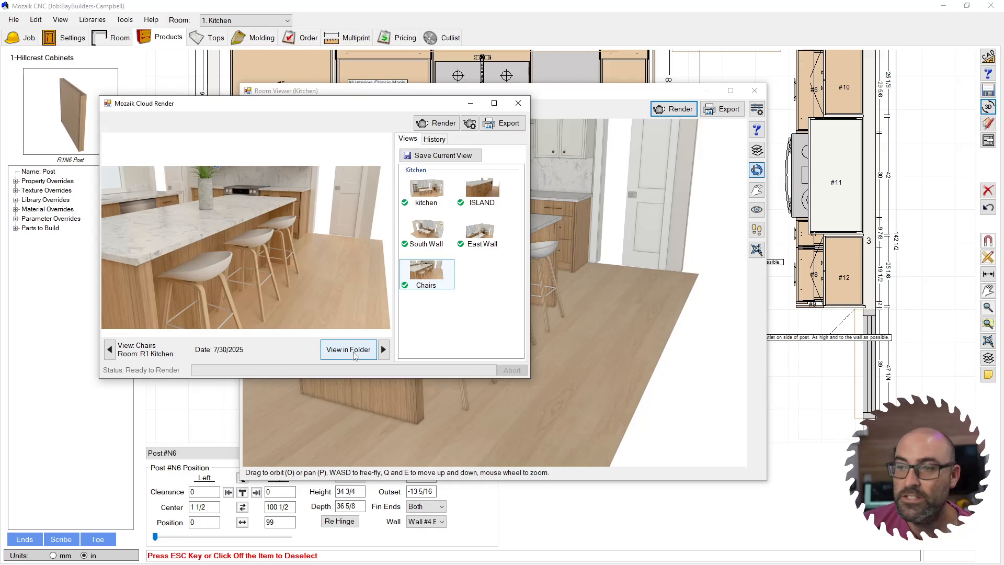
mouse_move(352, 352)
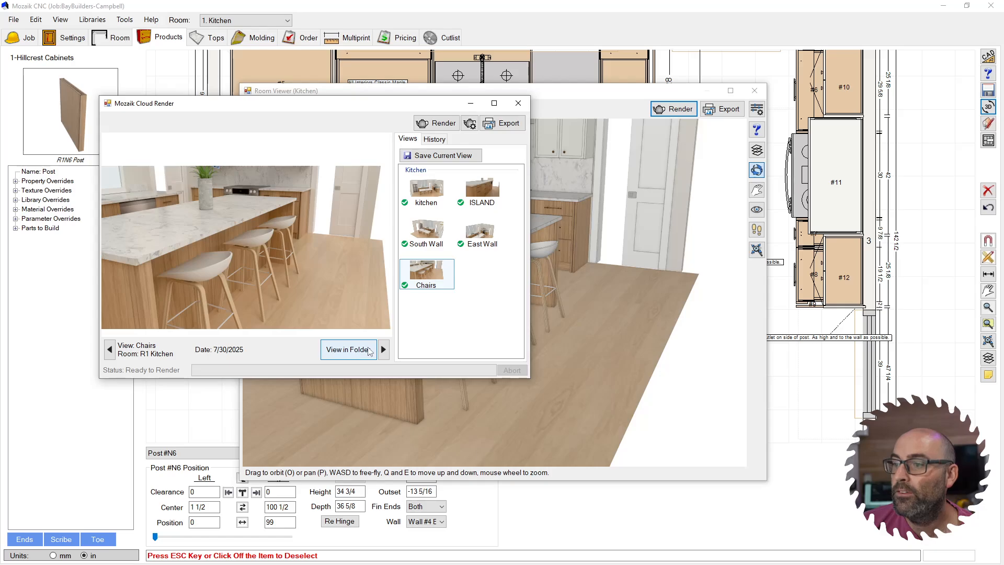
click(350, 349)
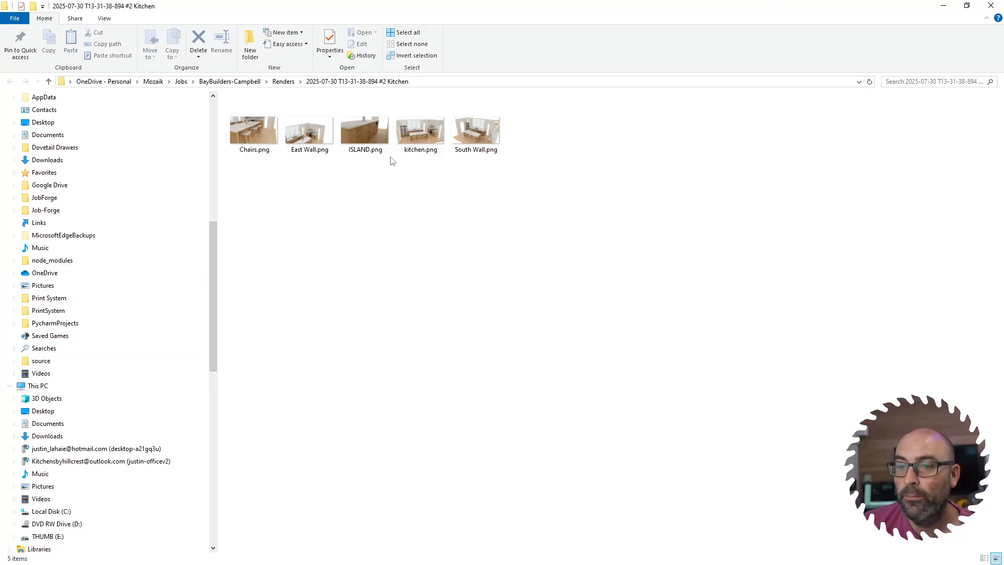
Close File Explorer to return to the Cloud Render kitchen preview
click(420, 125)
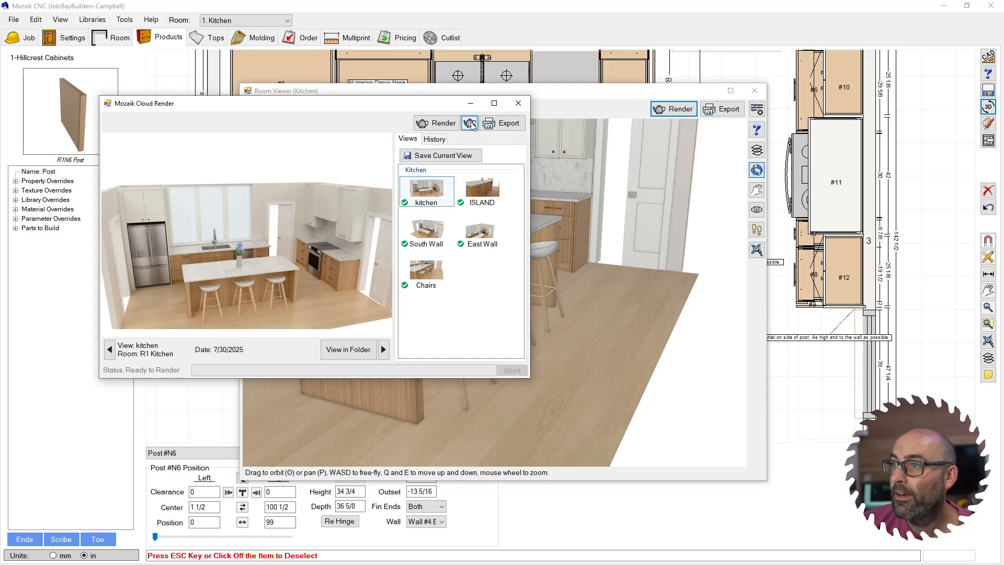
click(469, 122)
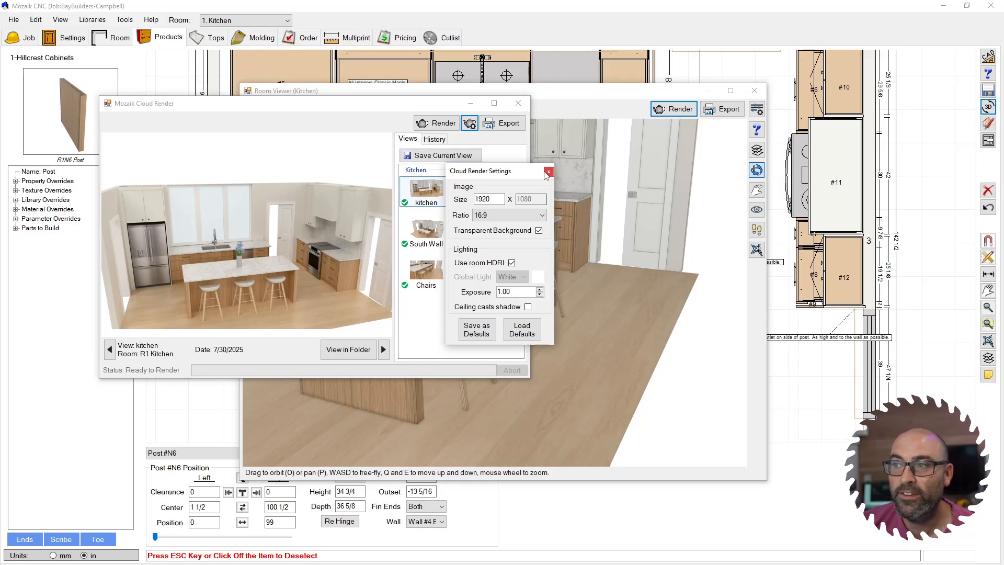
mouse_move(548, 174)
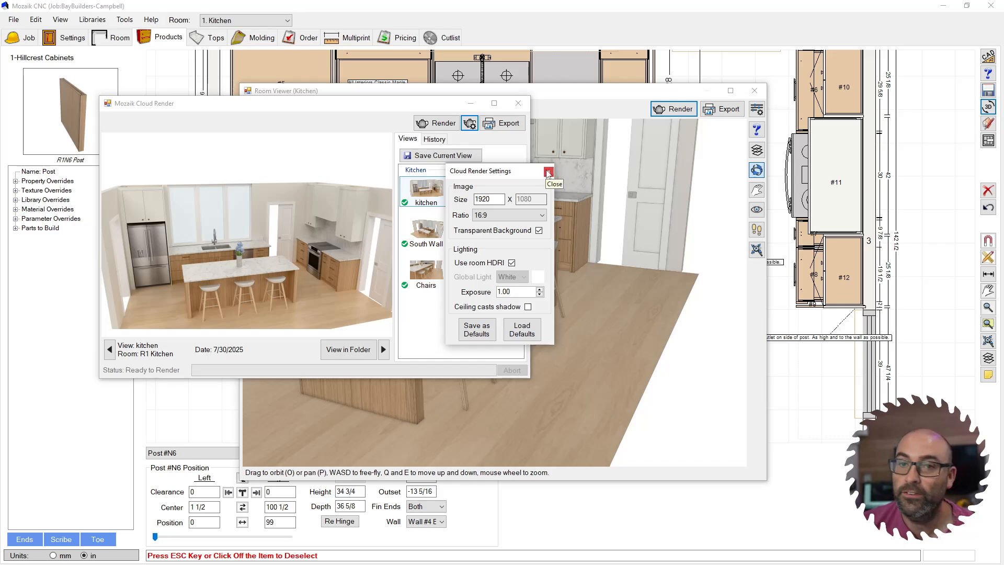
click(553, 180)
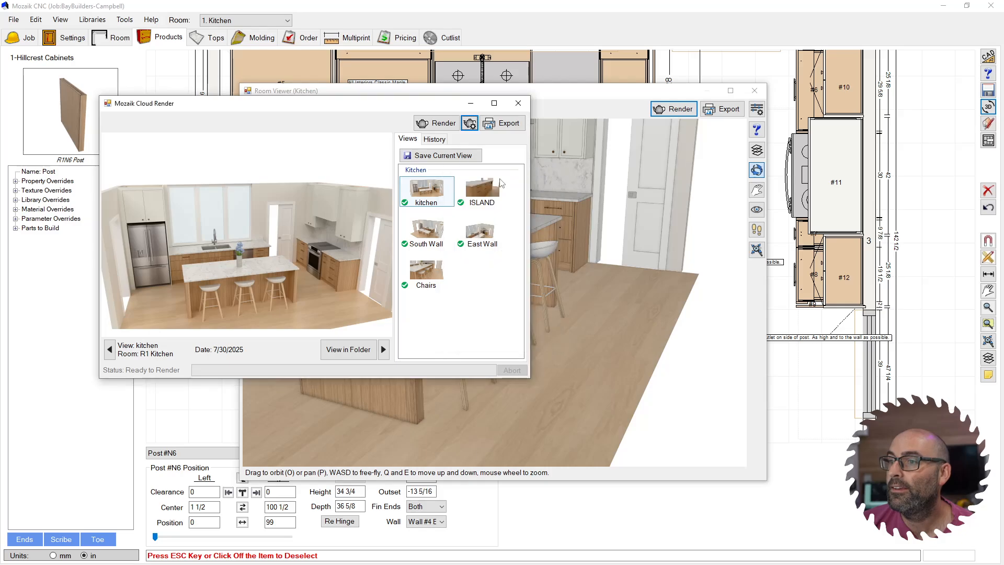
mouse_move(139, 171)
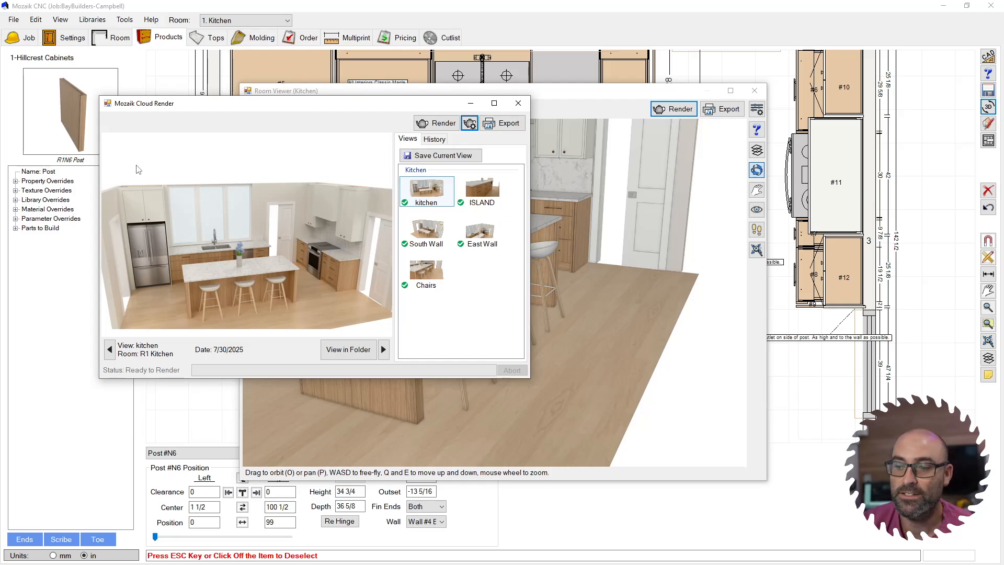
mouse_move(142, 195)
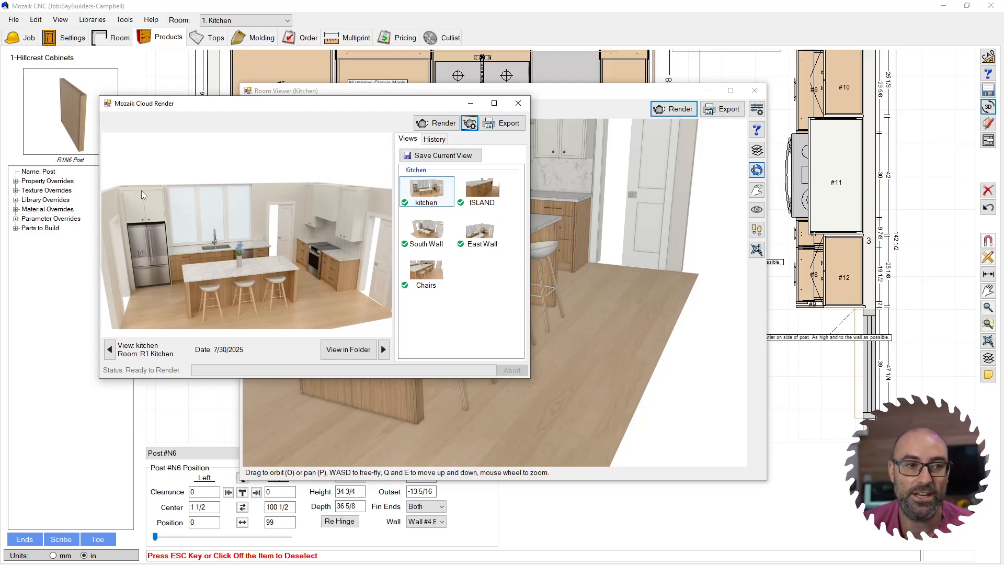